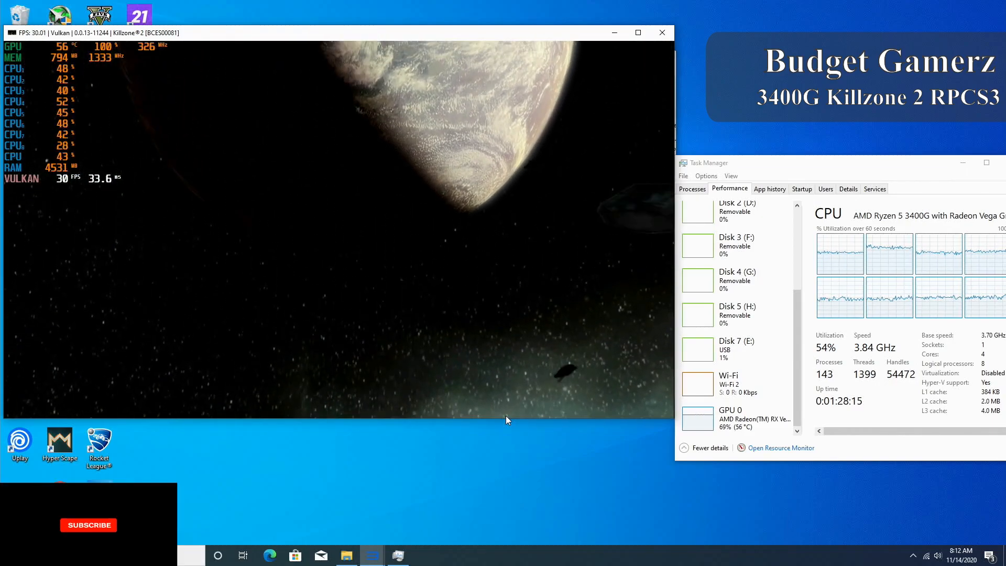
{"action": "left_click", "coordinate": [88, 524]}
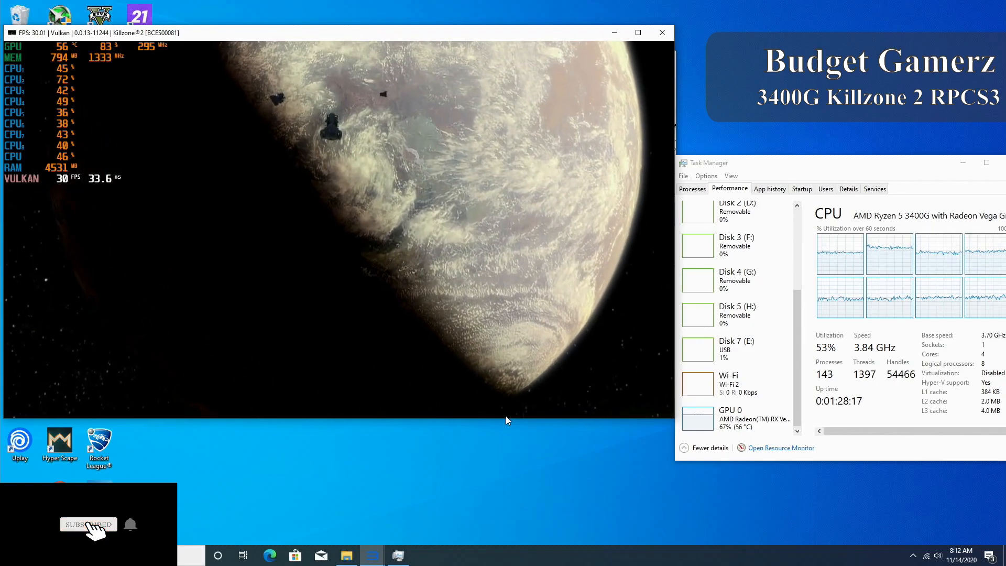